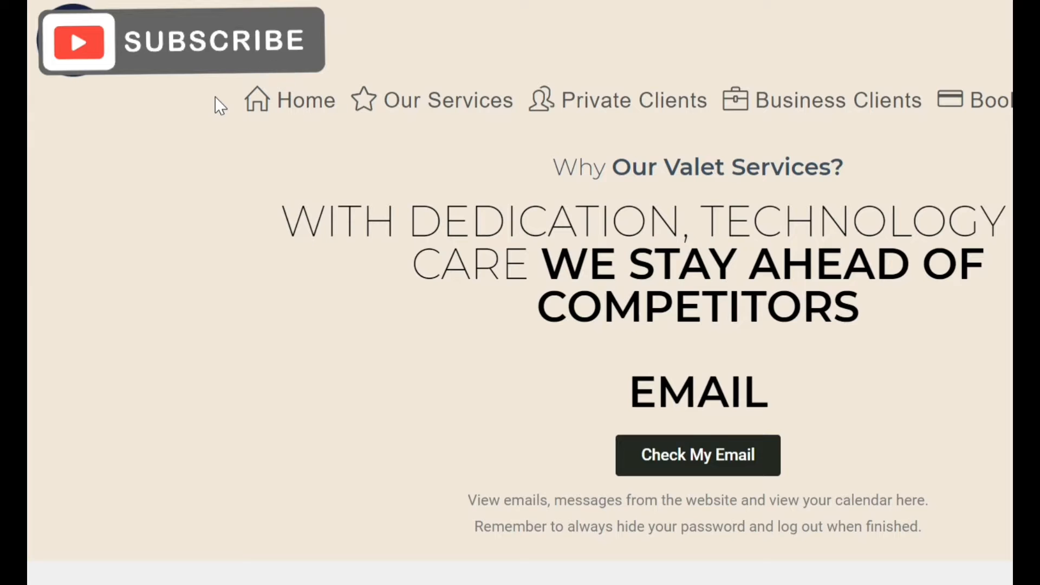
mouse_move(276, 72)
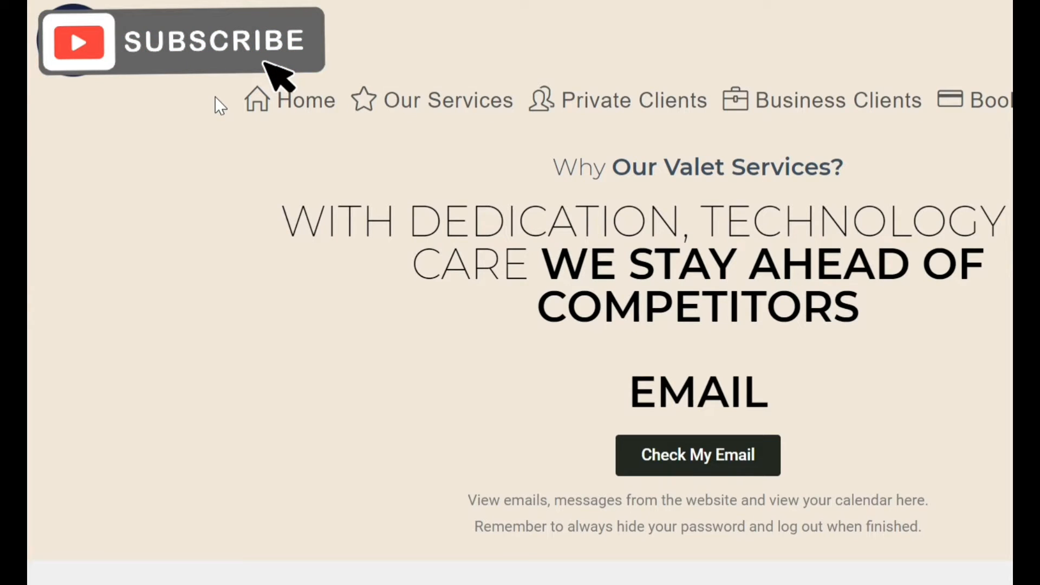
mouse_move(713, 524)
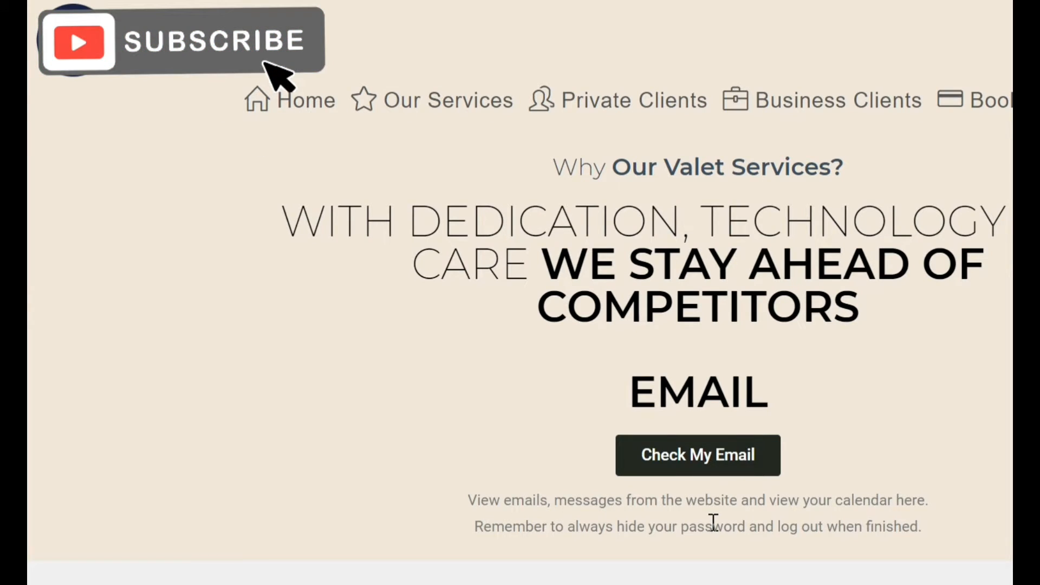
Step: Go from the website's Email section to the company email sign-in via Check My Email
left_click(696, 454)
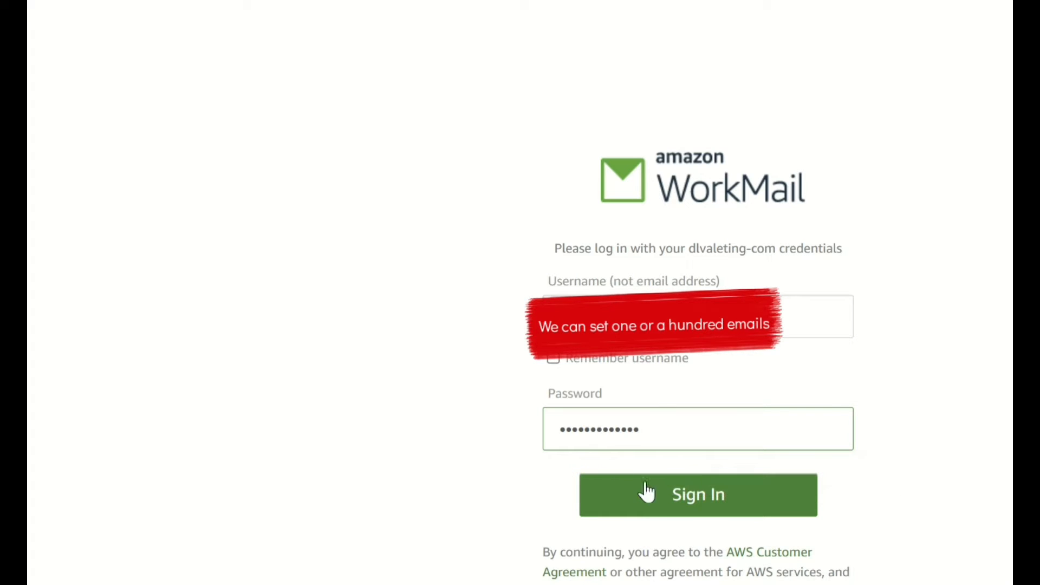
Step: Sign in to the WorkMail mailbox and land on the empty Inbox
left_click(697, 494)
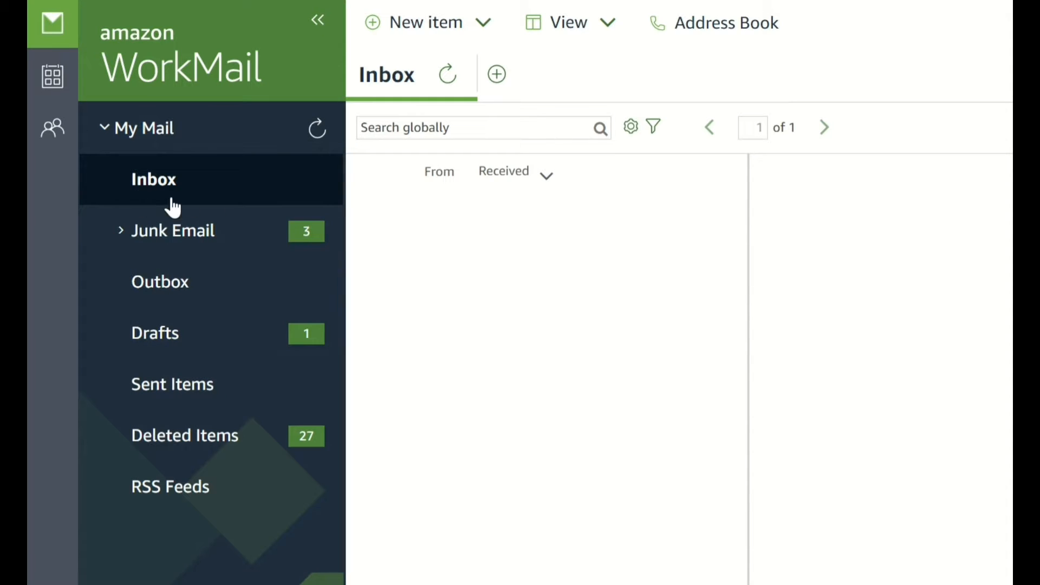
mouse_move(426, 22)
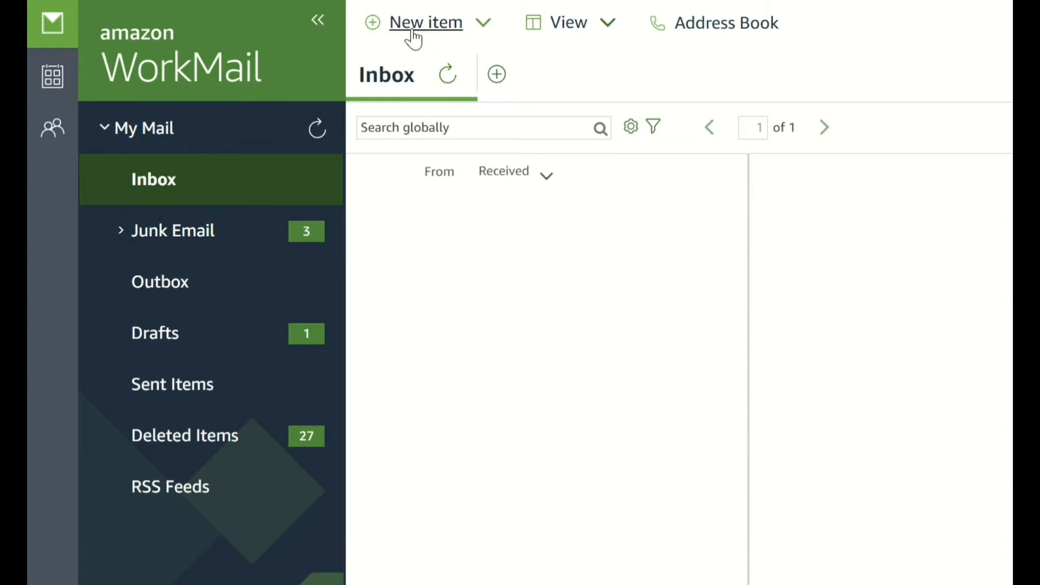
Step: Show the New item choices: email, folder, appointment, contact and distribution list
left_click(425, 22)
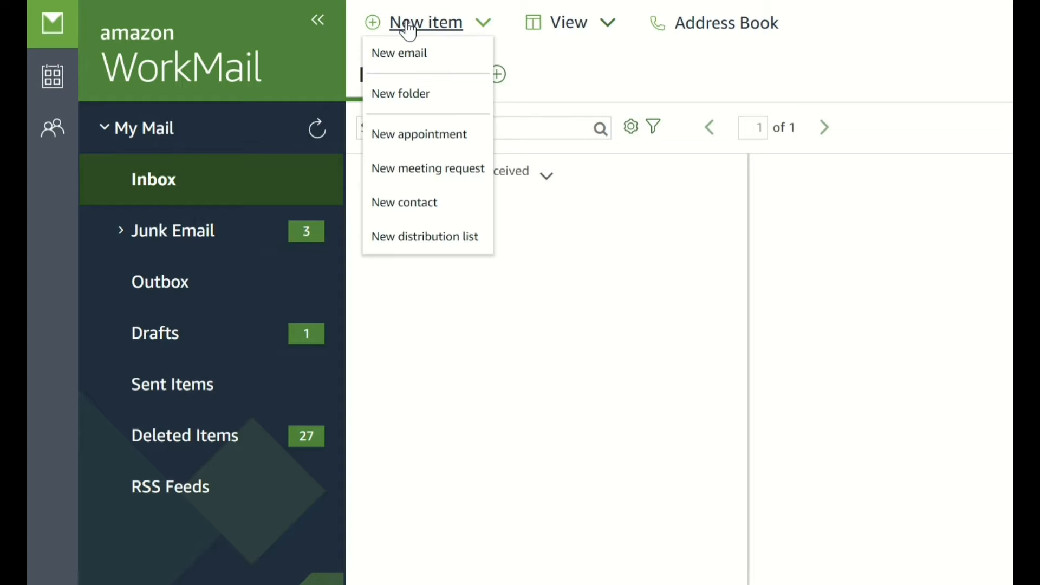
mouse_move(418, 133)
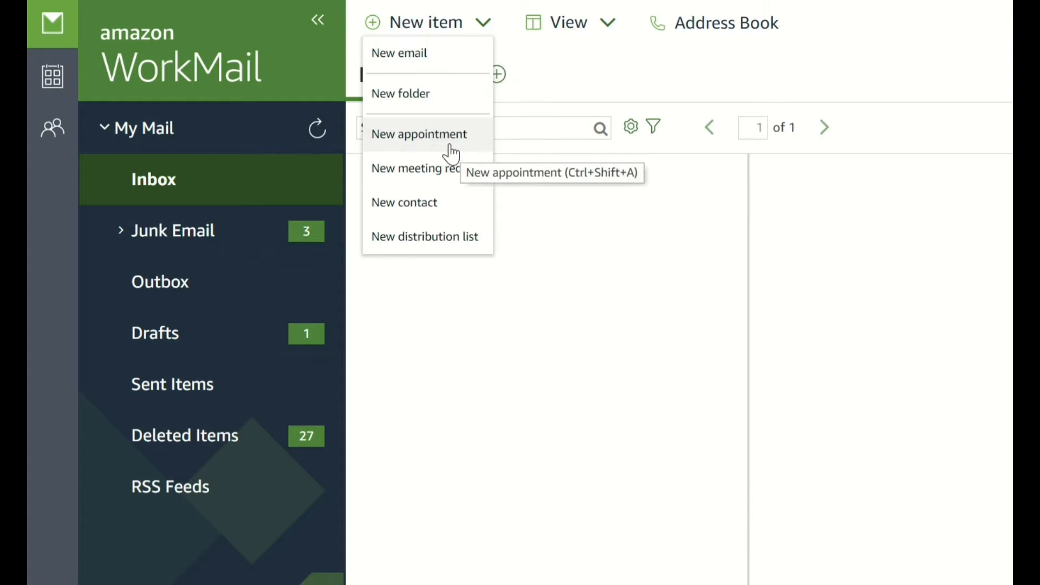
mouse_move(427, 168)
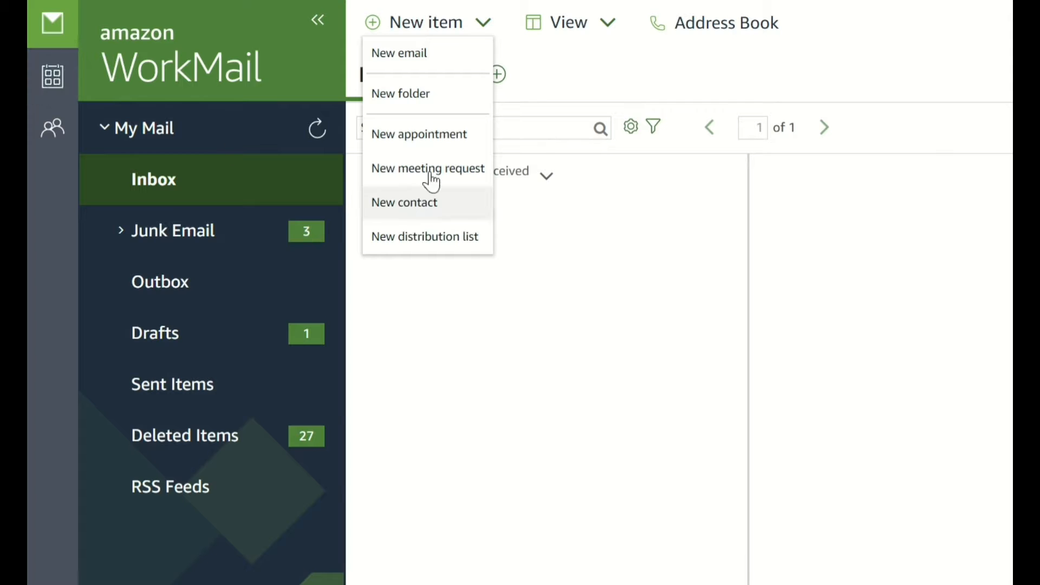
mouse_move(52, 74)
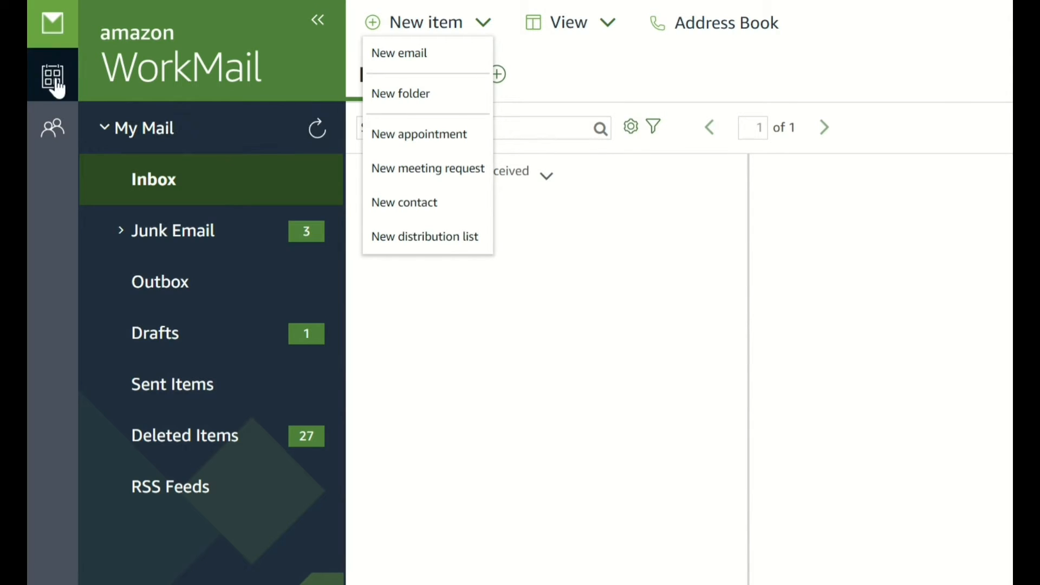
mouse_move(404, 203)
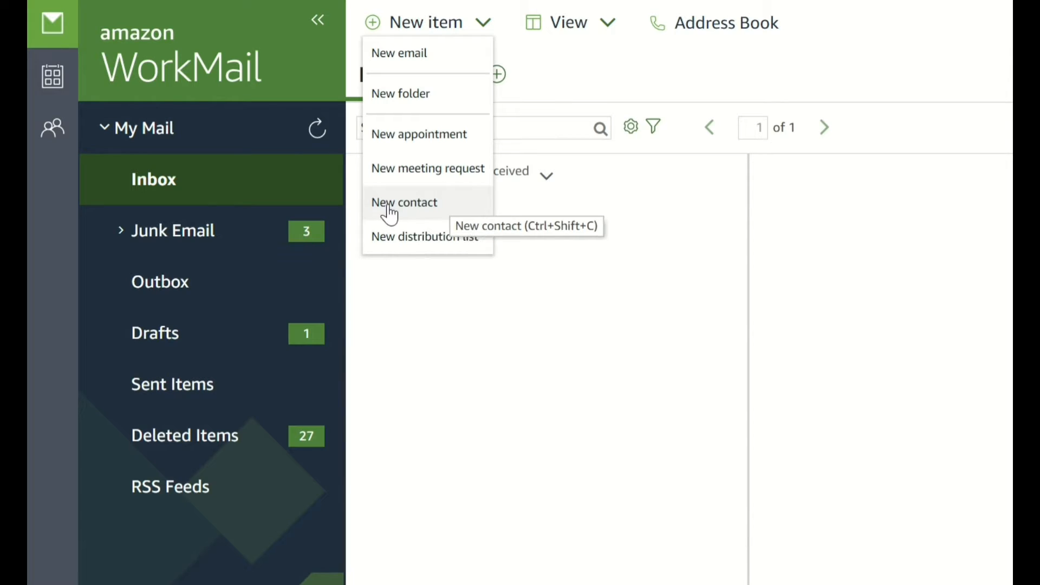
mouse_move(401, 236)
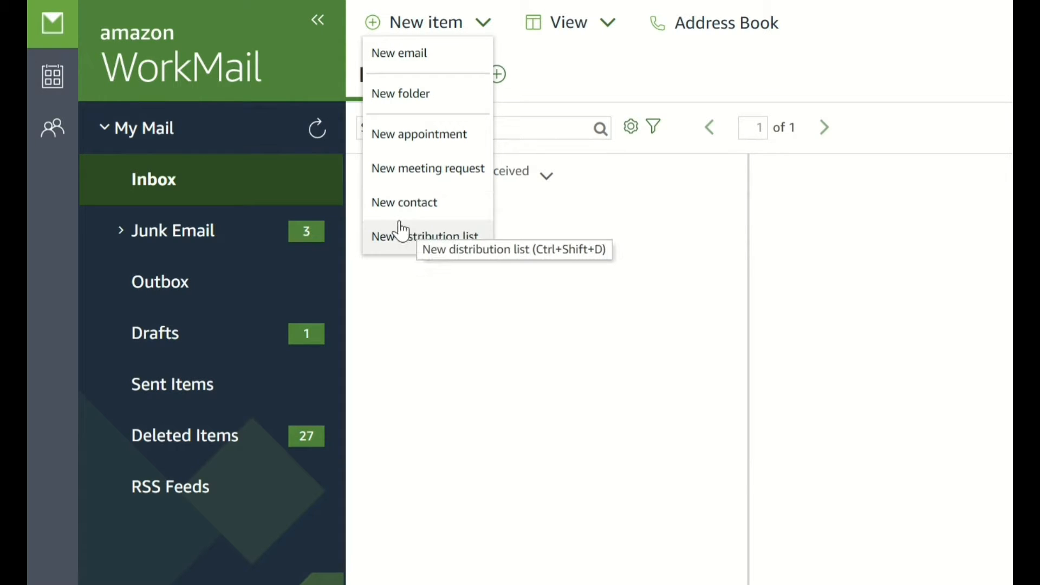
mouse_move(461, 234)
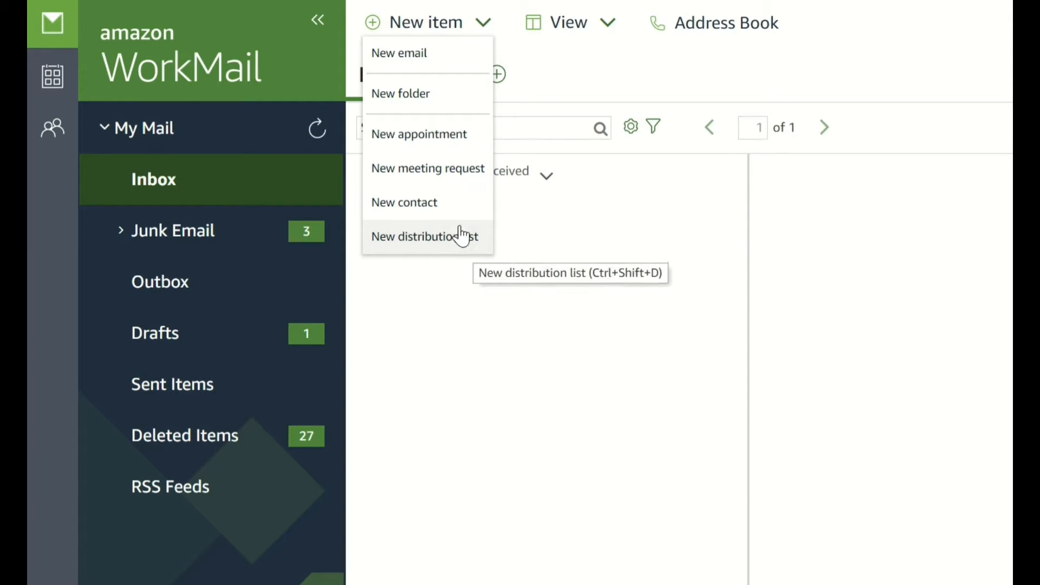
mouse_move(451, 236)
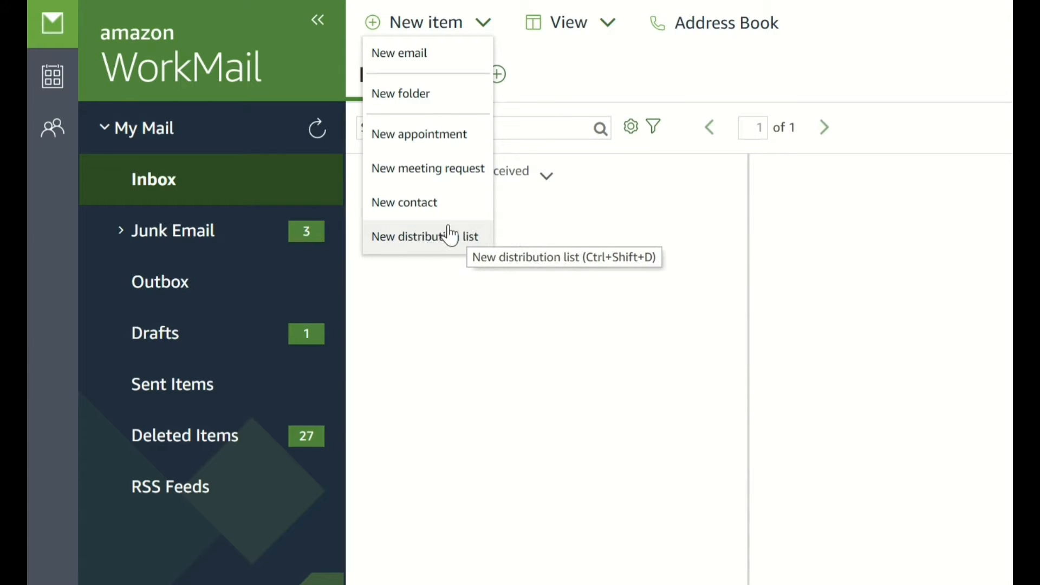
mouse_move(398, 246)
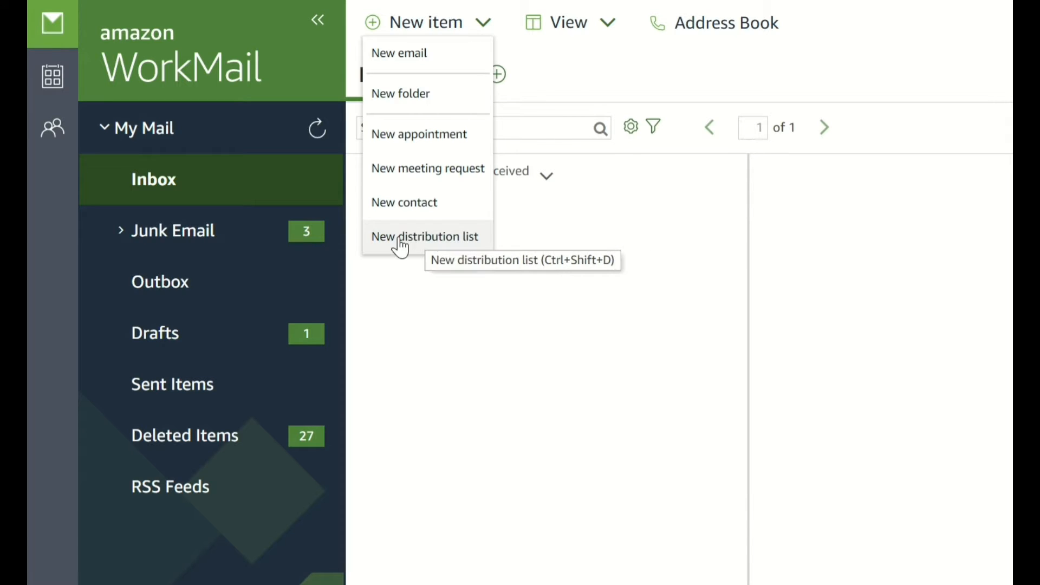
mouse_move(425, 237)
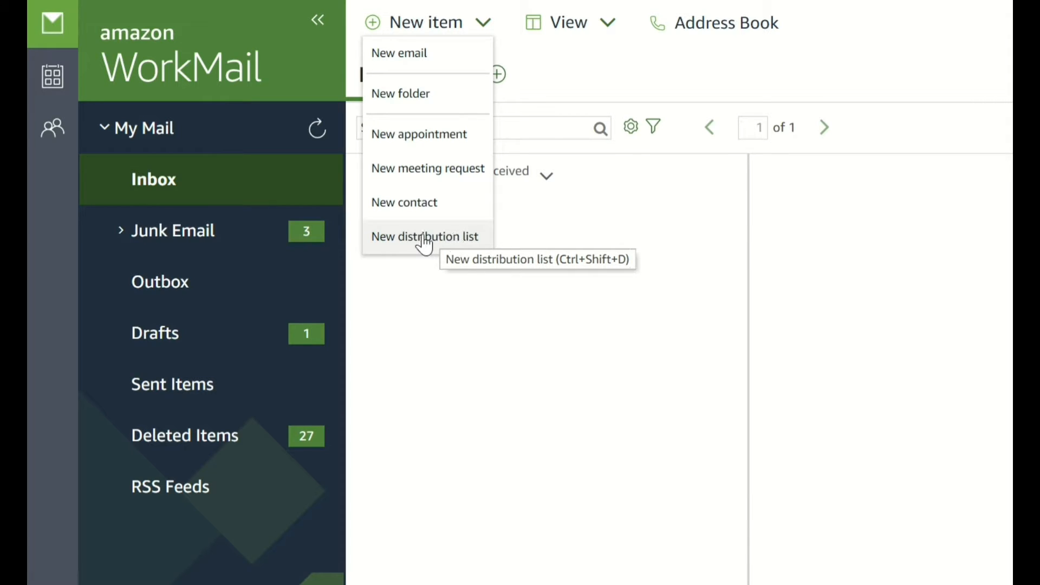
mouse_move(431, 252)
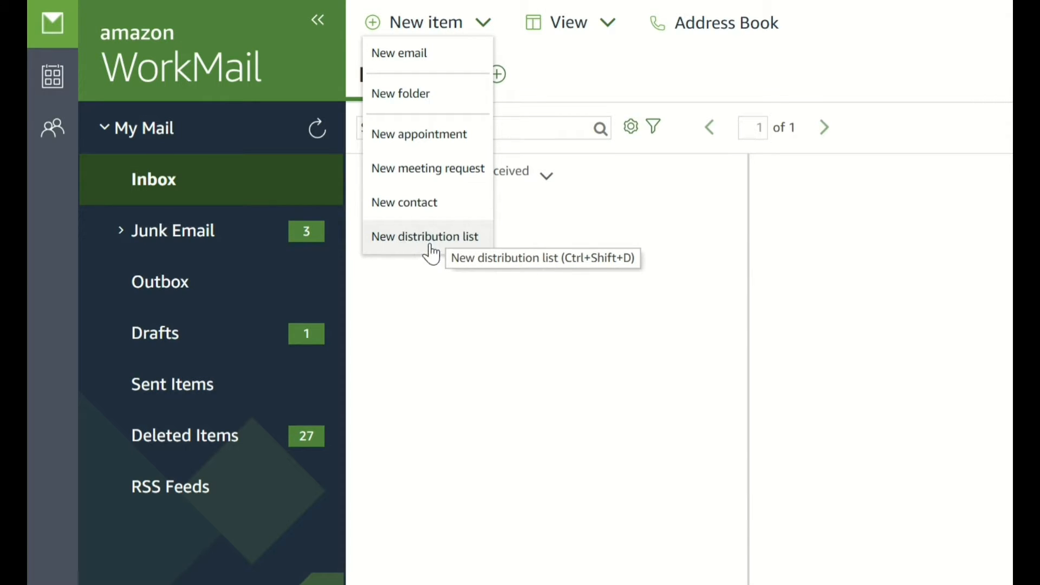
mouse_move(200, 229)
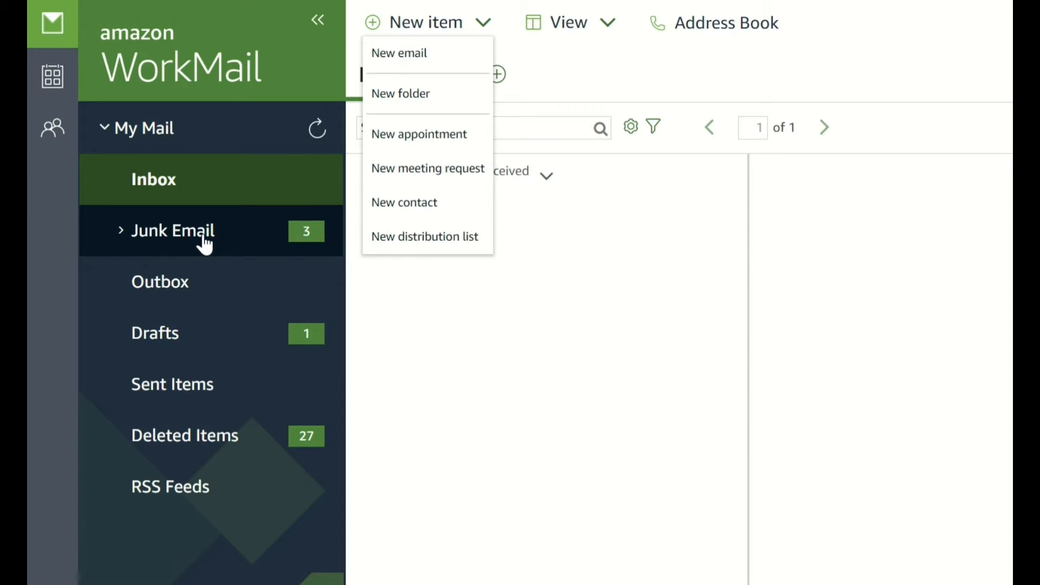
mouse_move(317, 231)
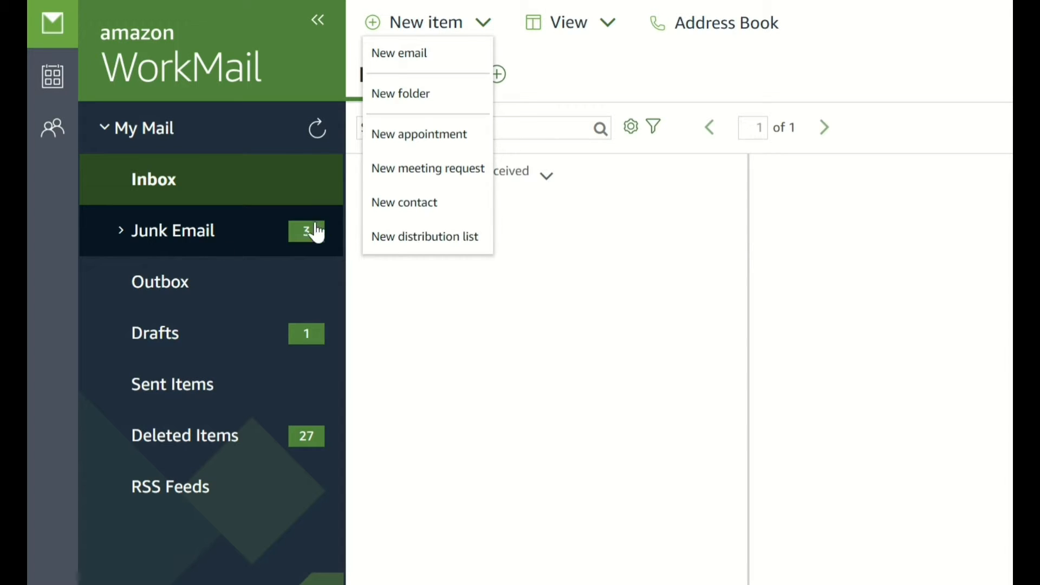
mouse_move(253, 250)
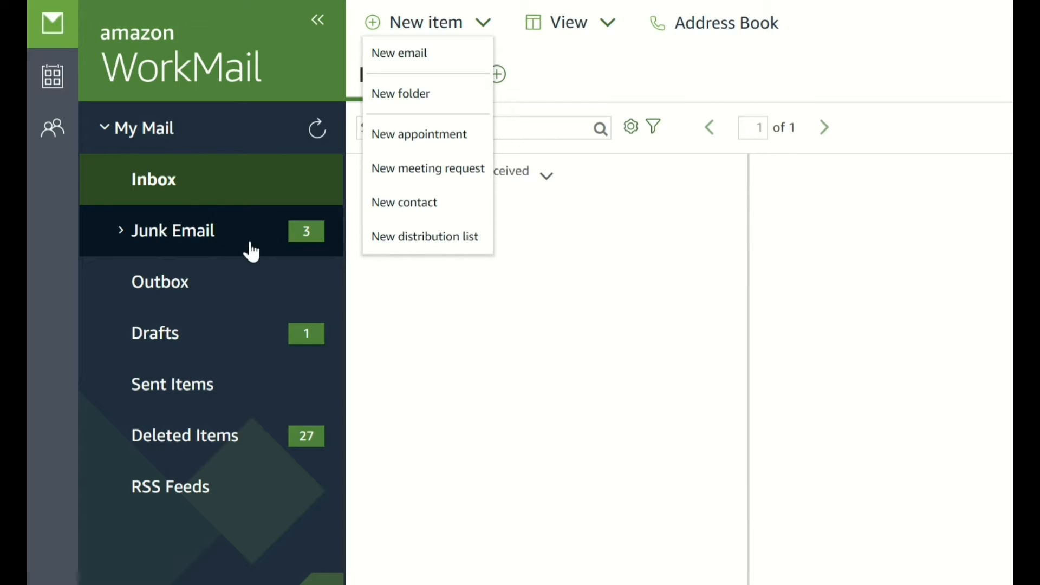
mouse_move(187, 250)
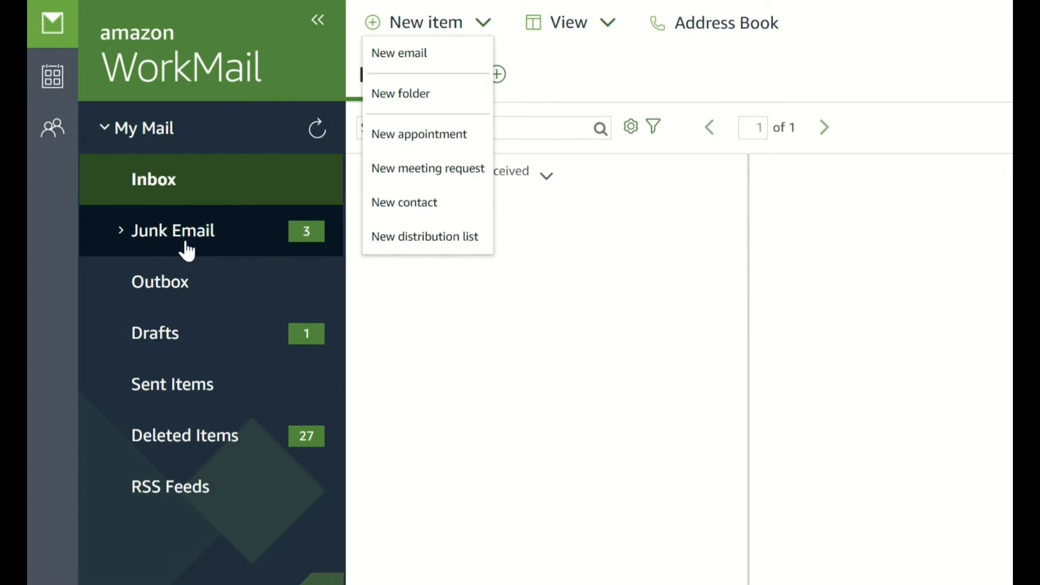
mouse_move(176, 235)
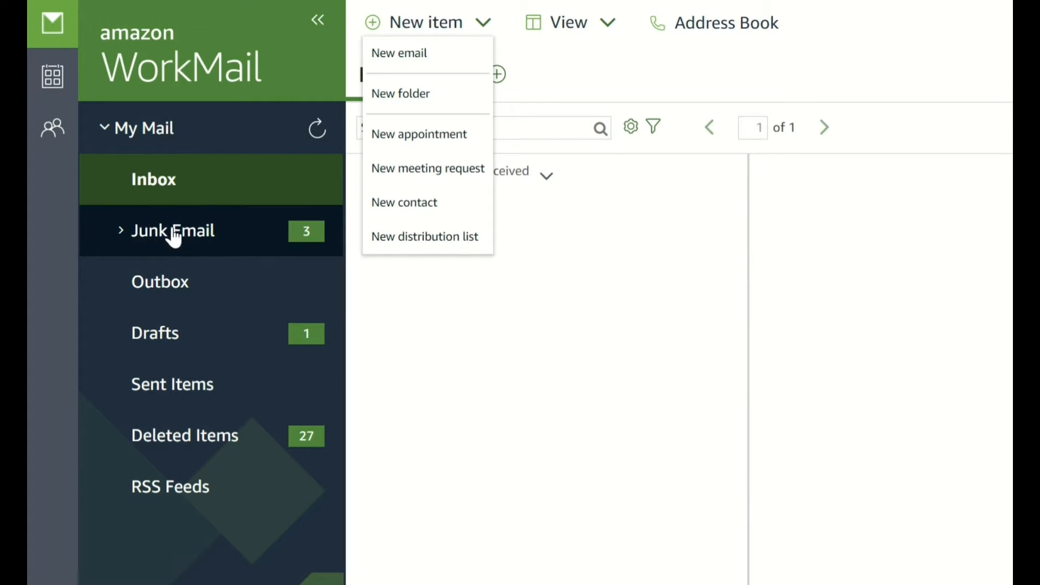
mouse_move(159, 281)
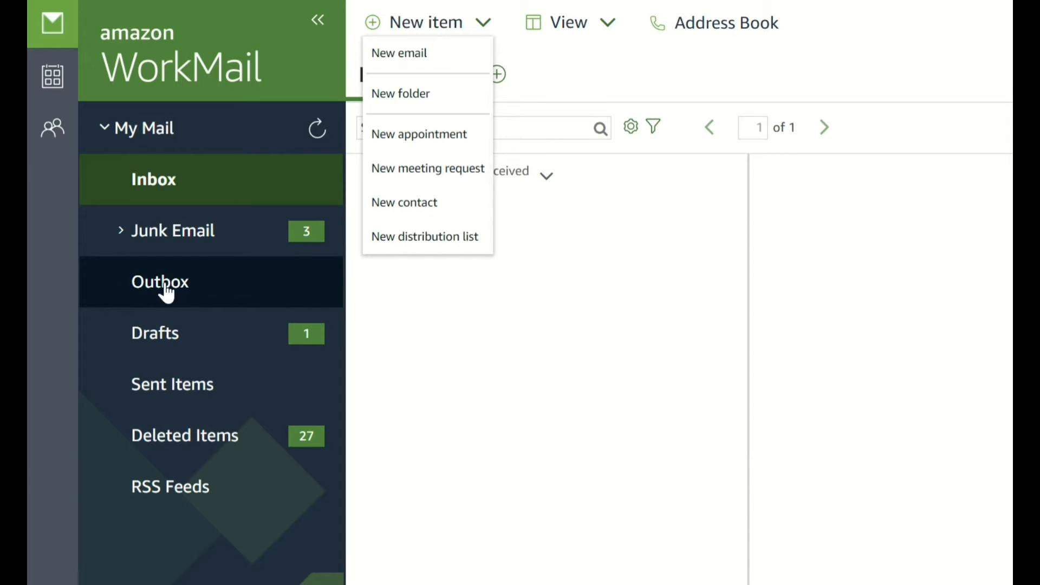
mouse_move(271, 300)
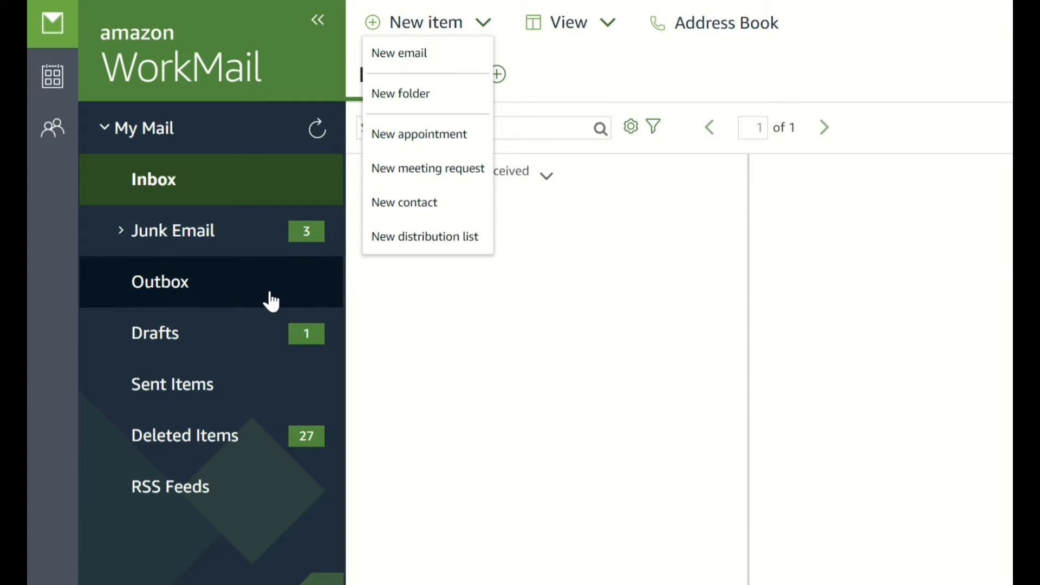
mouse_move(247, 287)
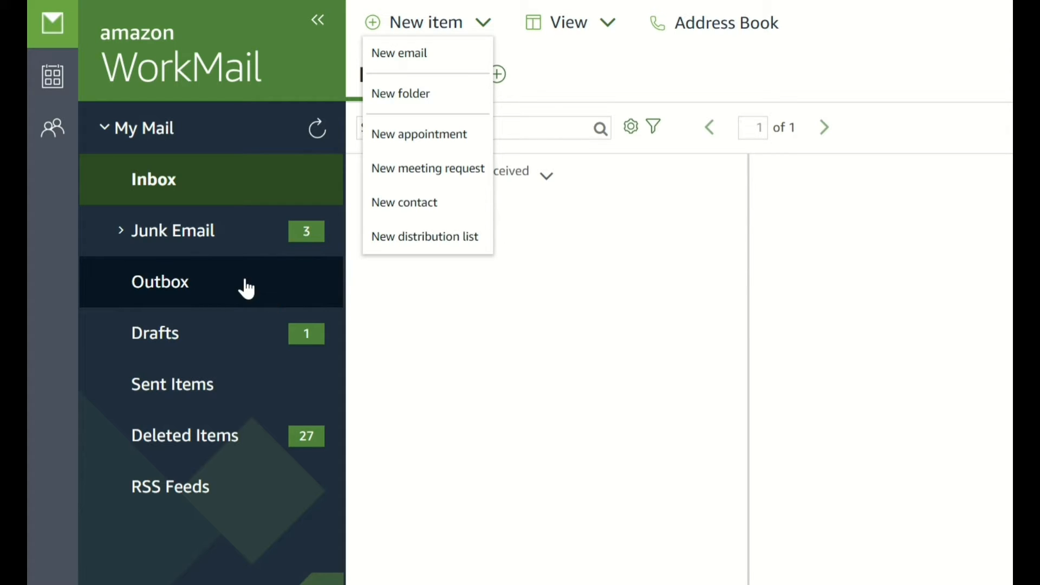
mouse_move(202, 281)
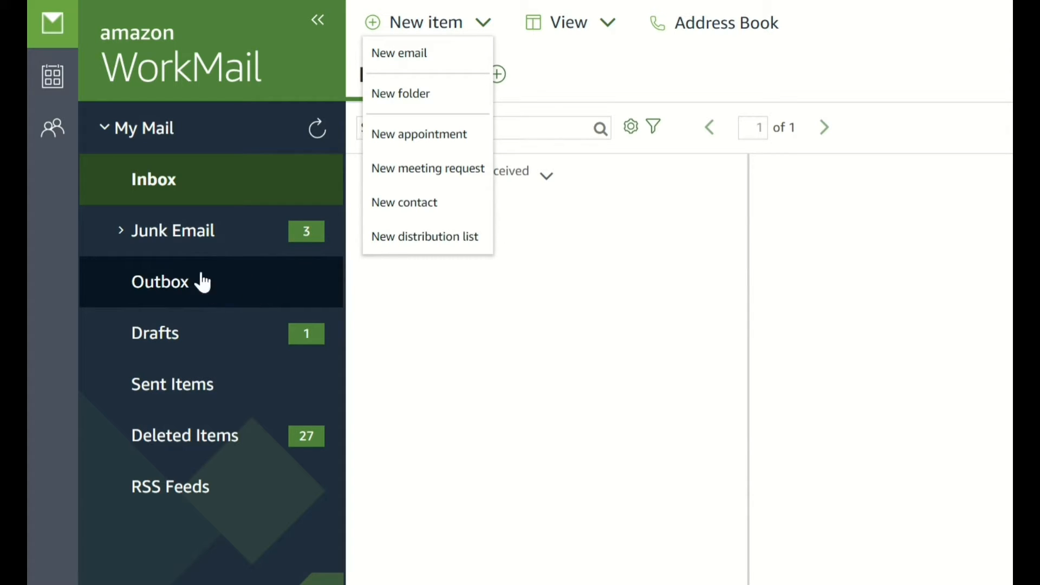
mouse_move(212, 282)
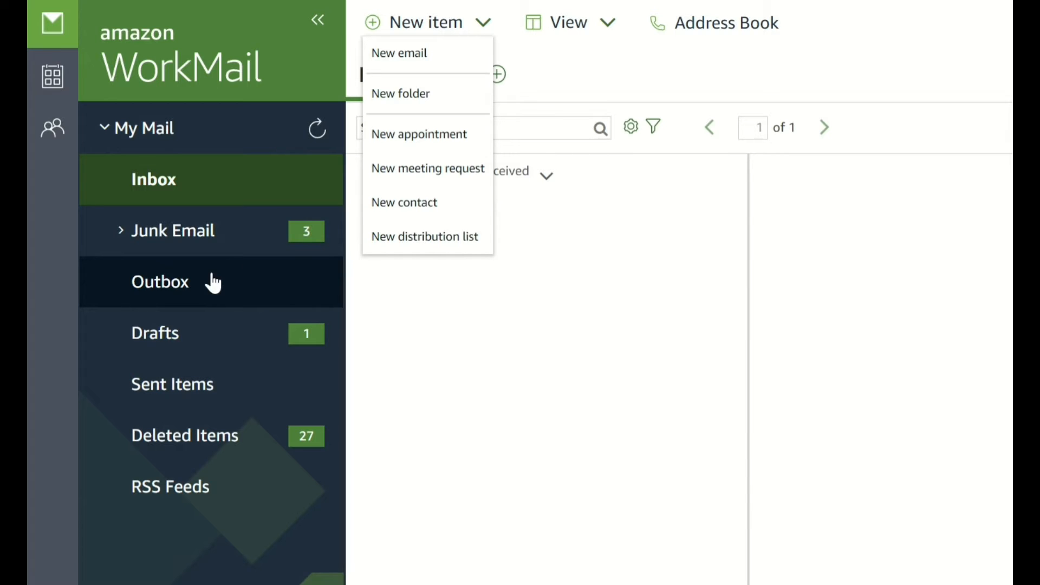
mouse_move(169, 321)
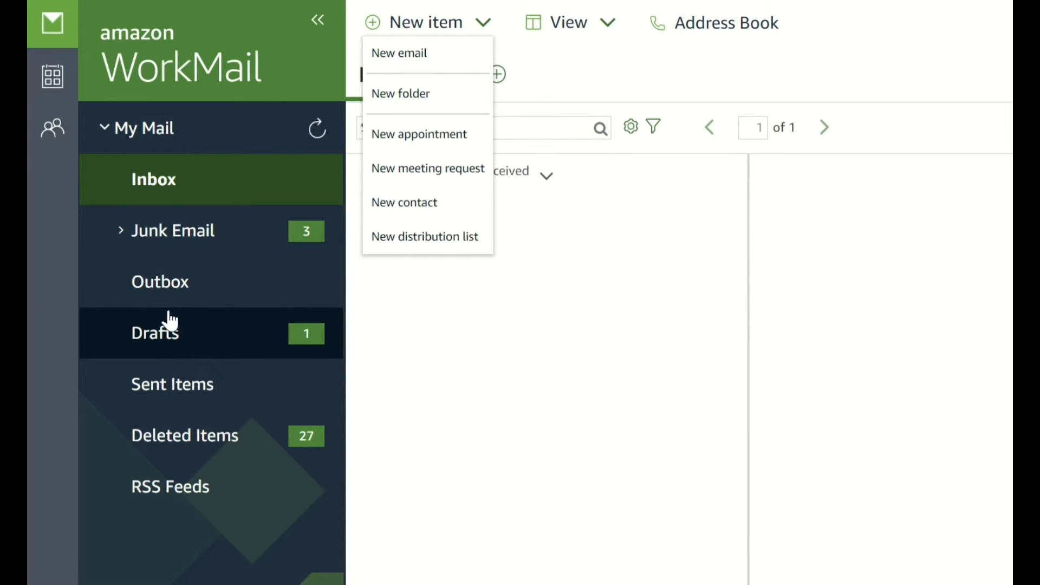
mouse_move(286, 340)
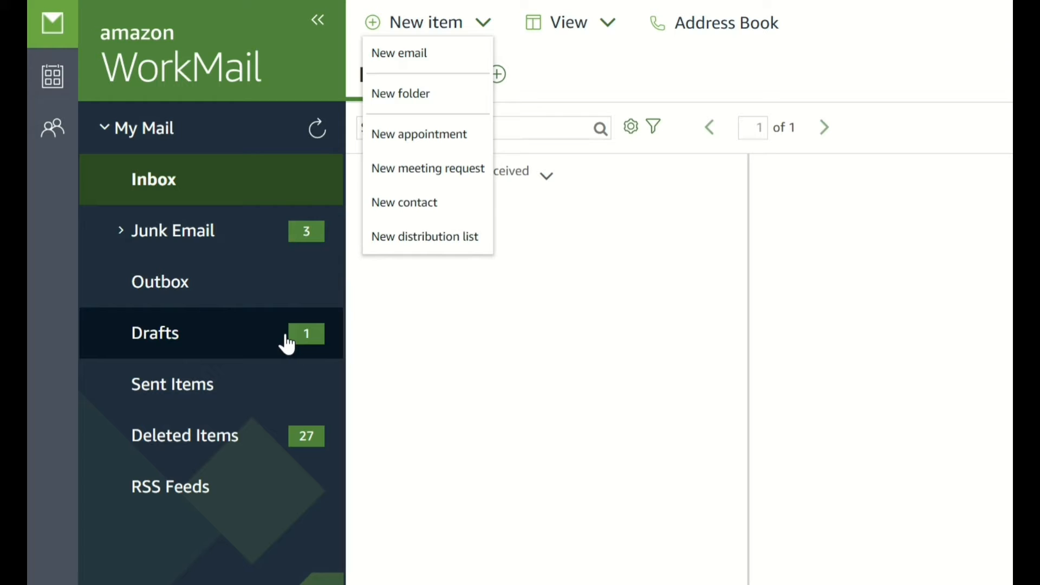
mouse_move(240, 370)
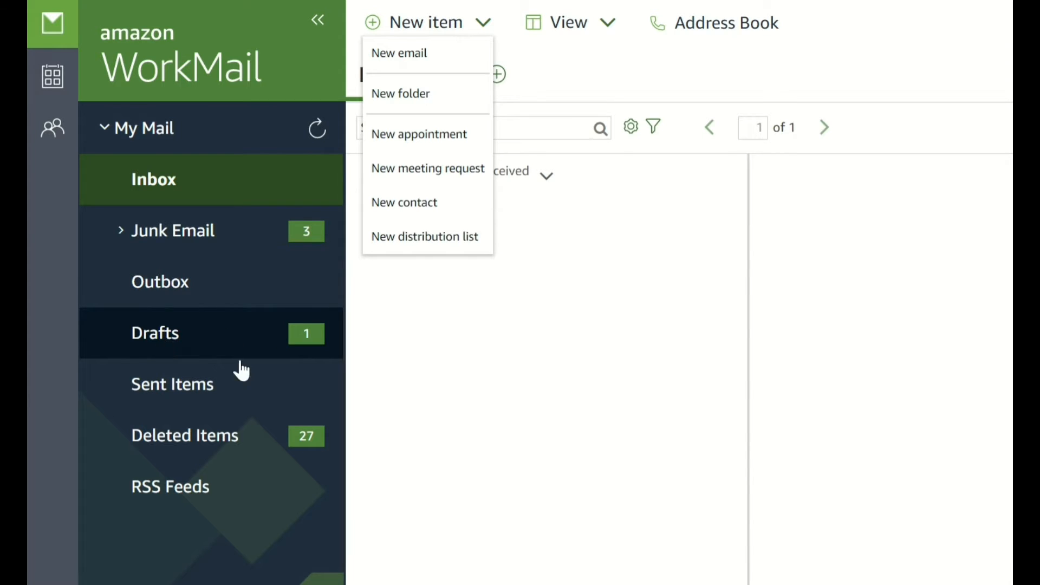
mouse_move(199, 343)
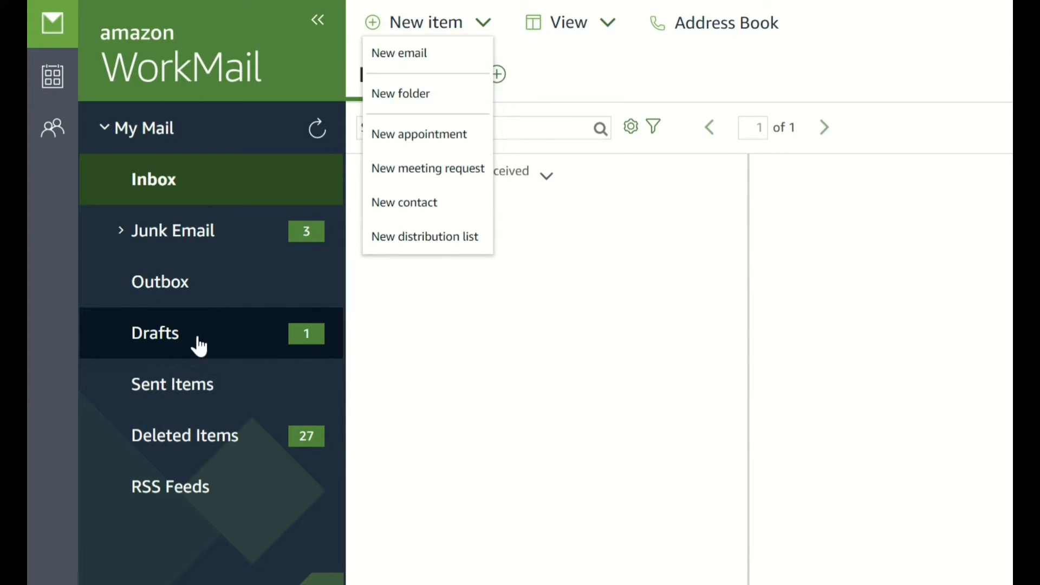
mouse_move(276, 334)
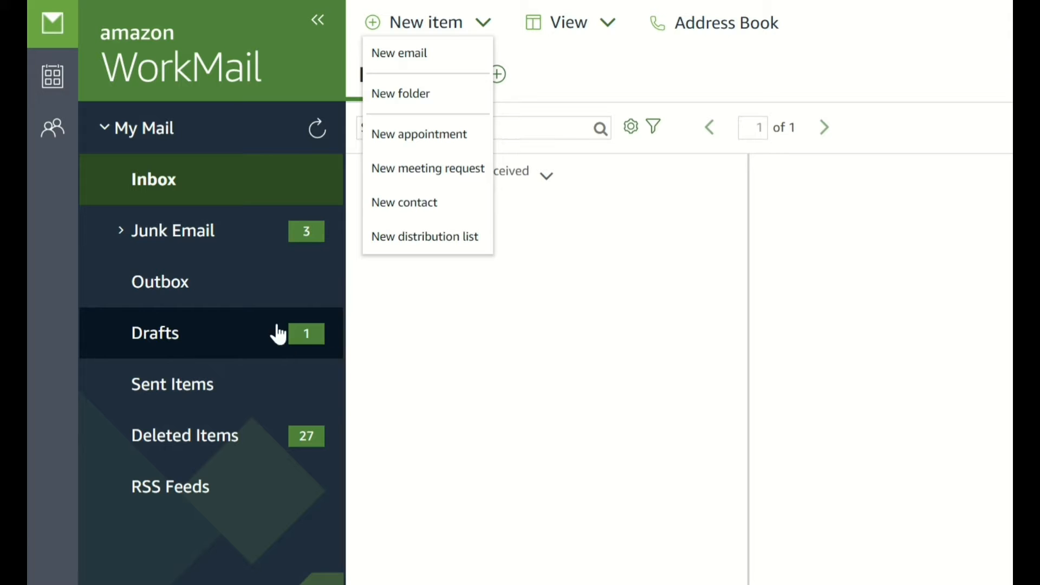
mouse_move(210, 383)
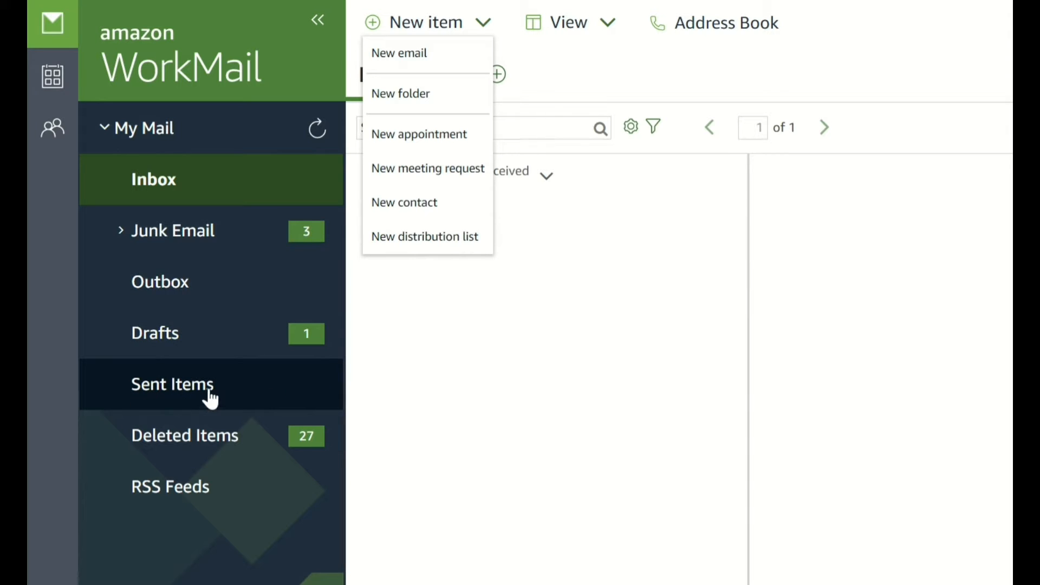
mouse_move(188, 391)
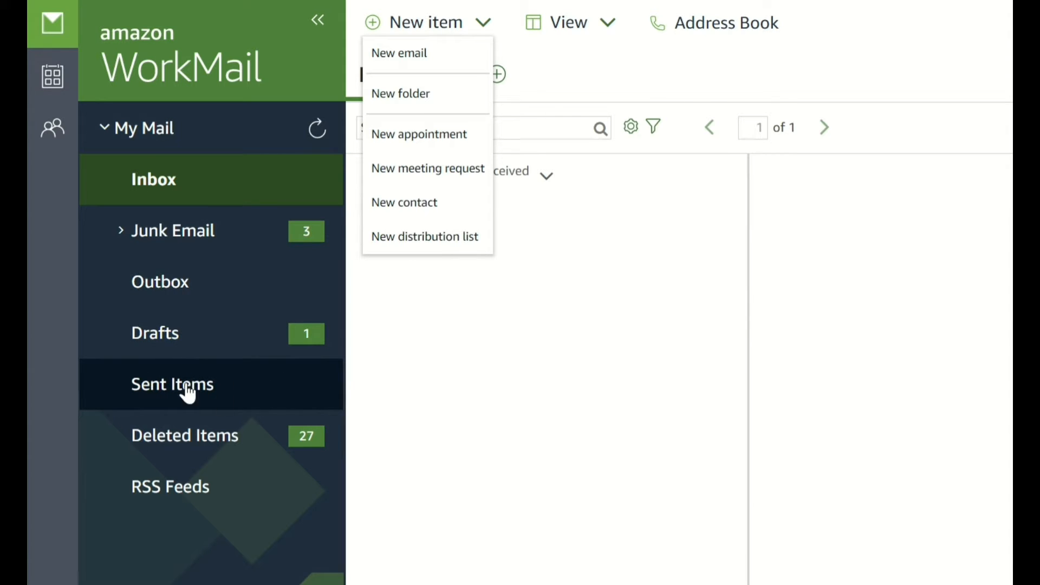
mouse_move(166, 435)
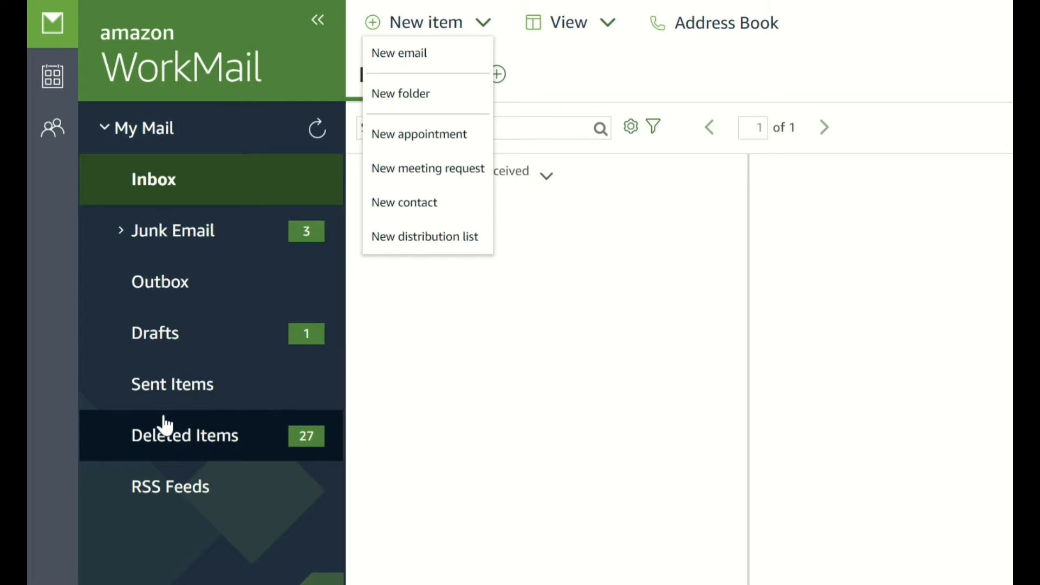
mouse_move(193, 441)
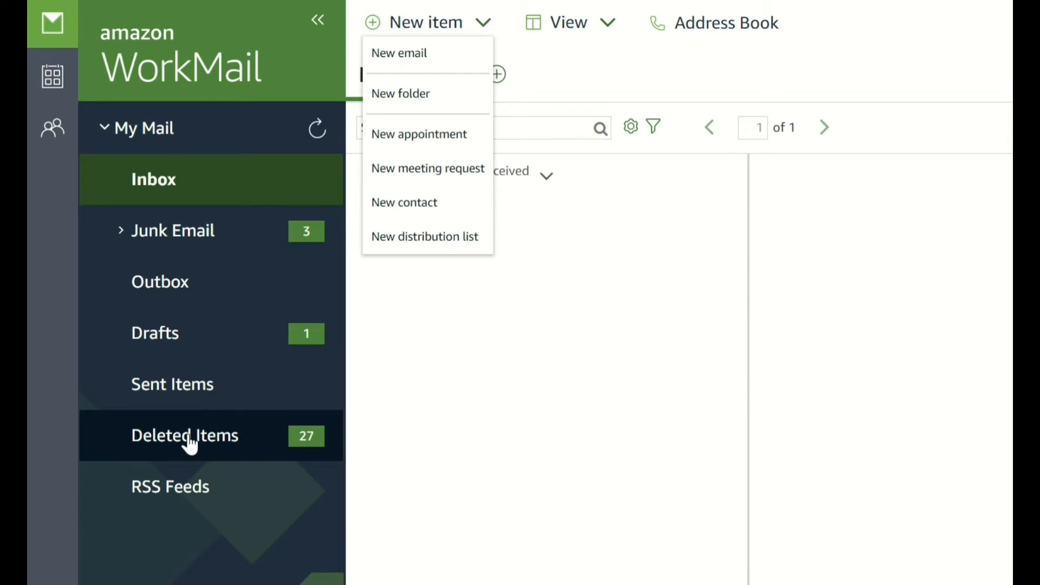
mouse_move(246, 461)
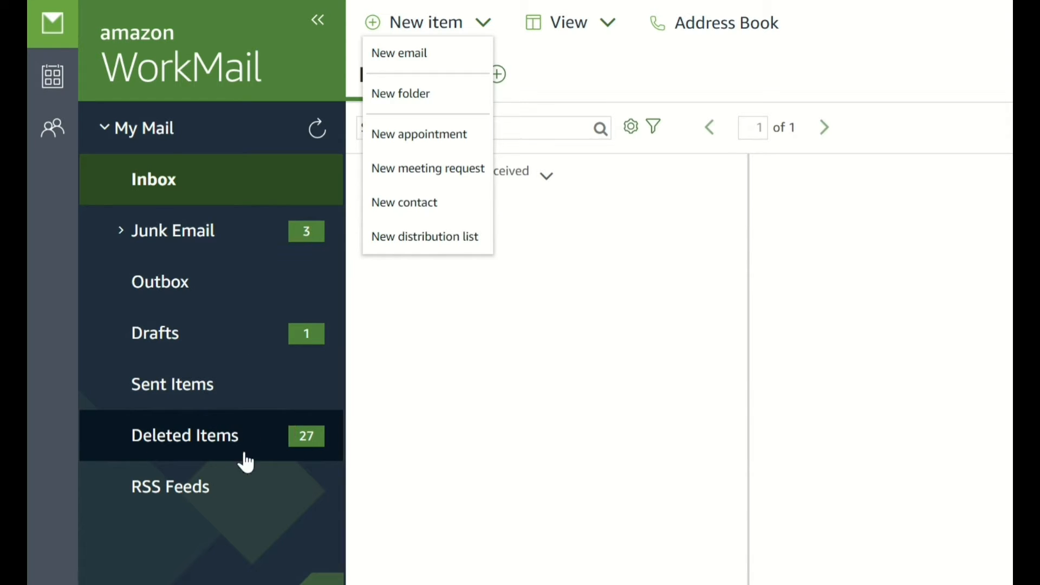
mouse_move(219, 486)
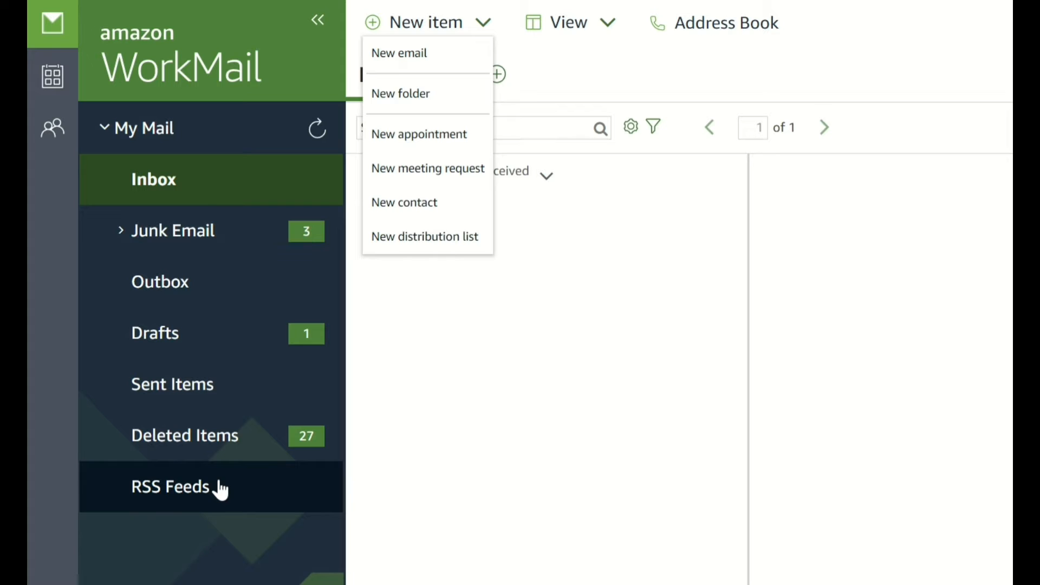
mouse_move(184, 494)
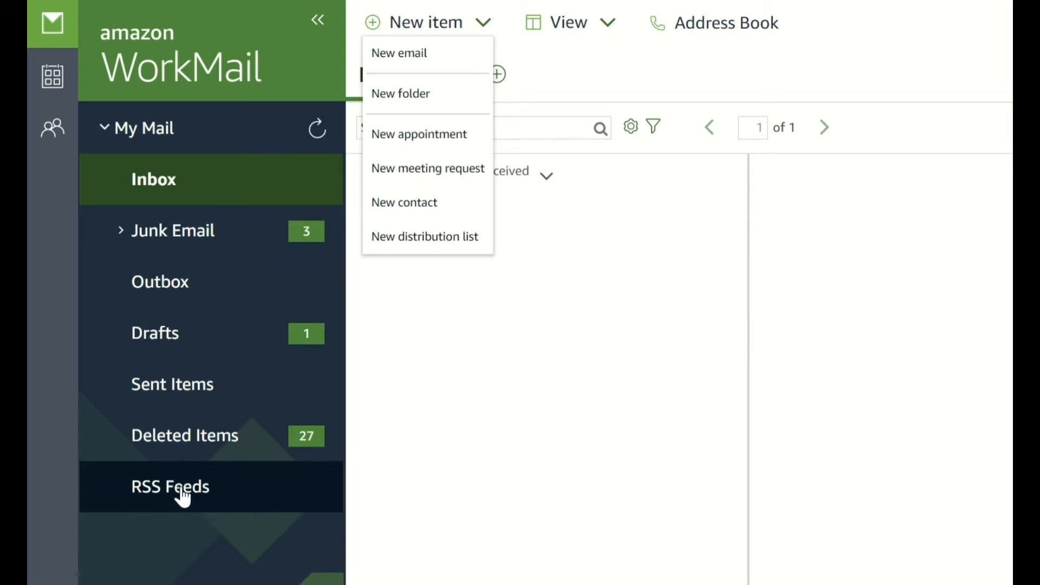
mouse_move(232, 503)
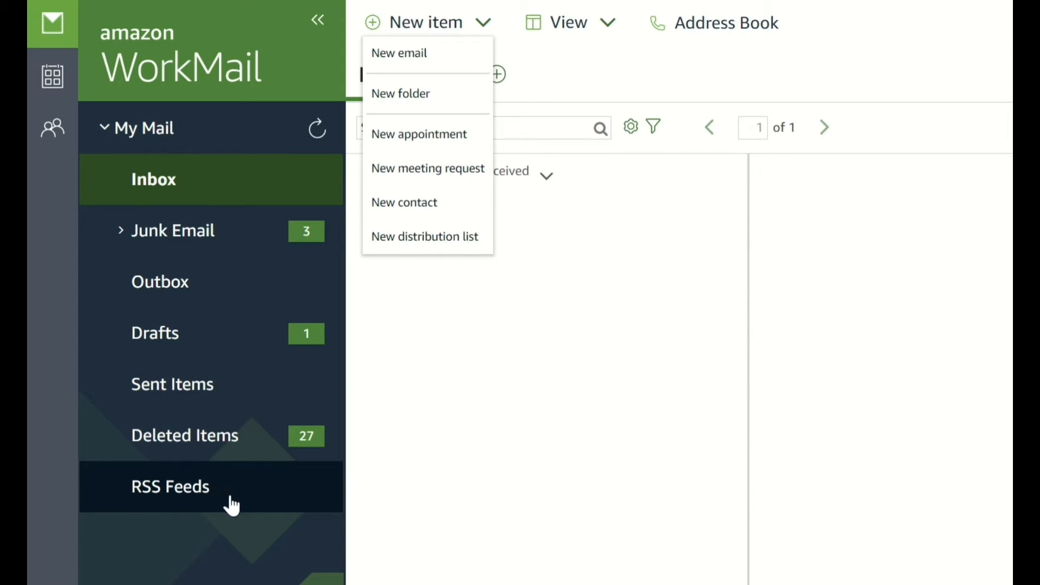
mouse_move(212, 487)
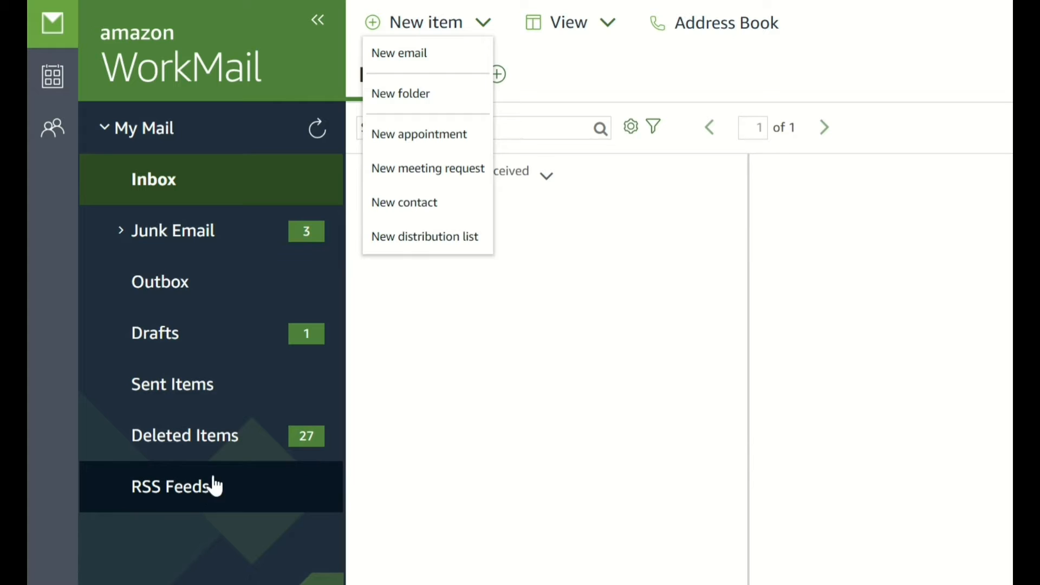
mouse_move(384, 462)
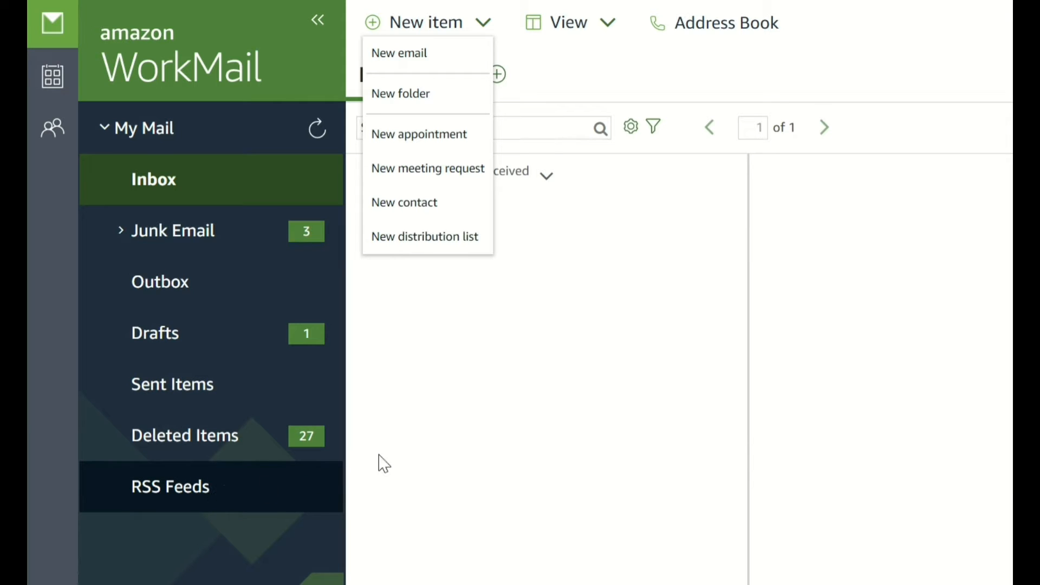
mouse_move(411, 462)
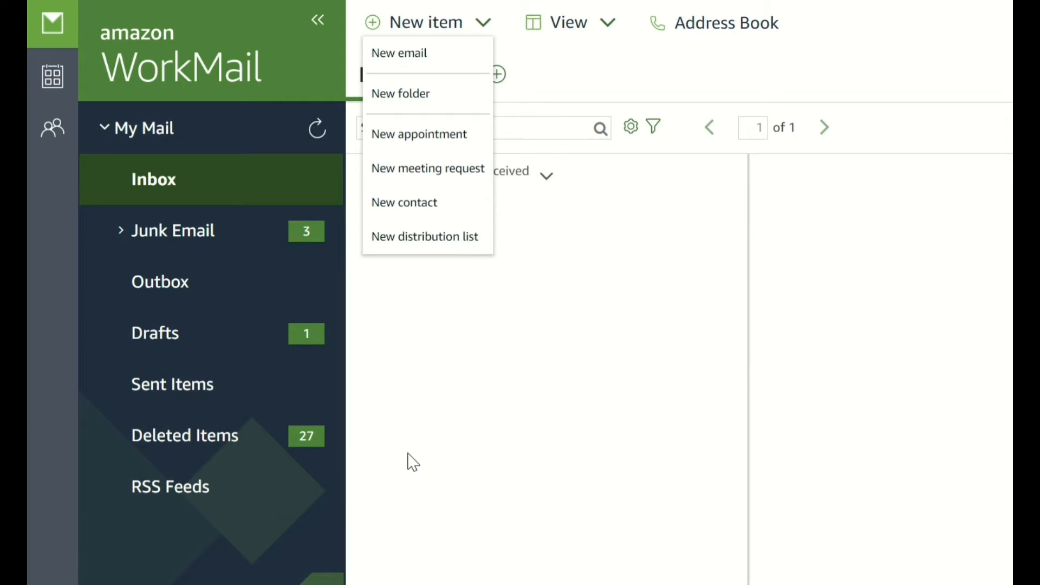
mouse_move(754, 73)
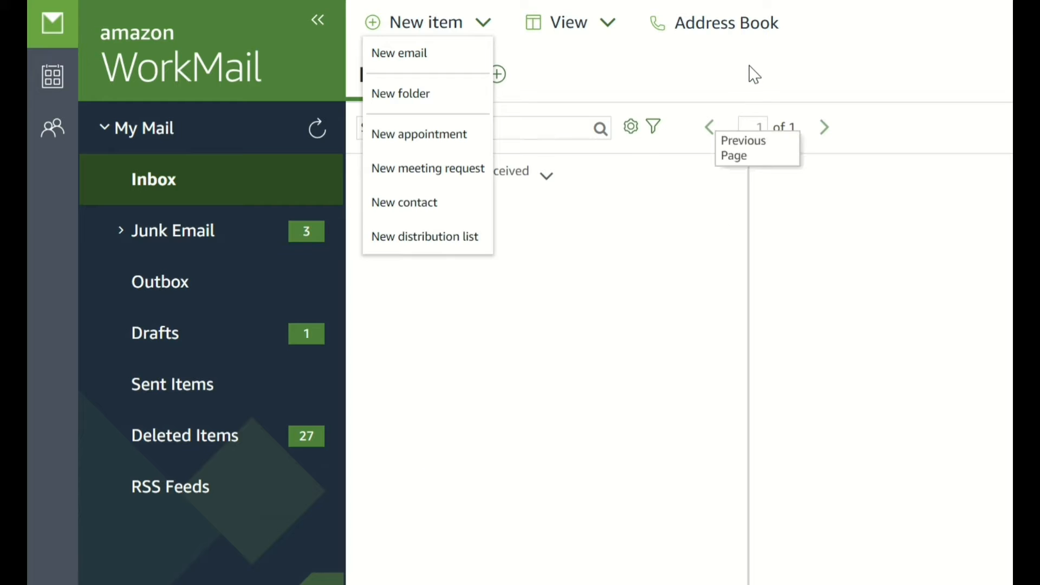
mouse_move(752, 72)
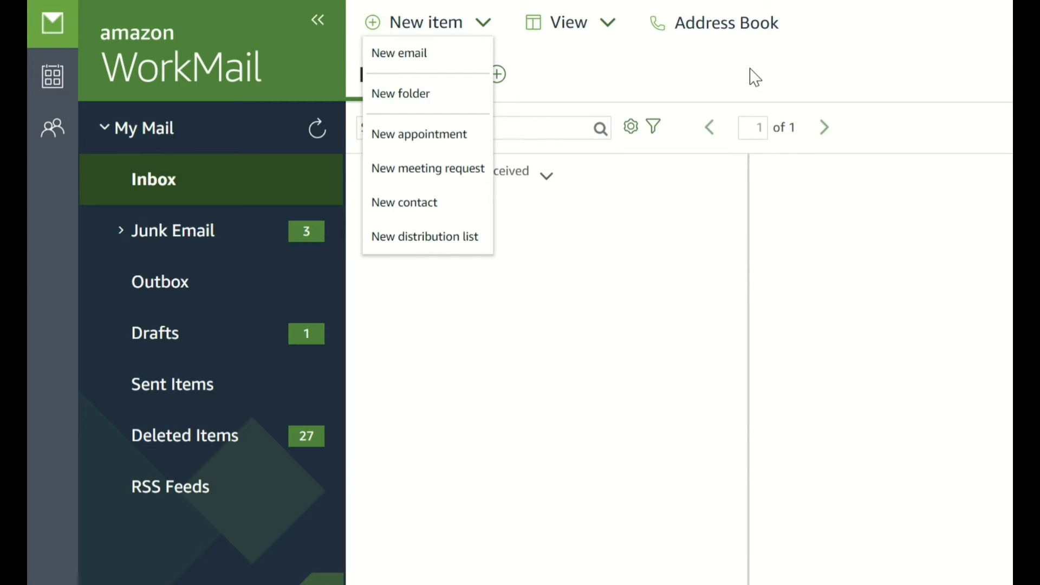
mouse_move(838, 86)
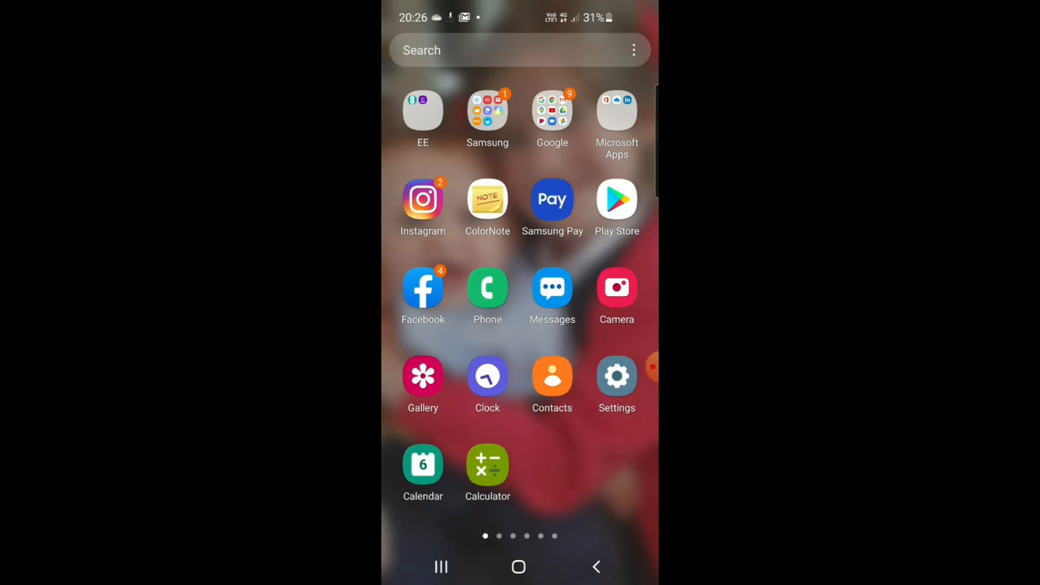
Step: Find the Email app in the phone's app search and launch it to Set up Email
left_click(465, 50)
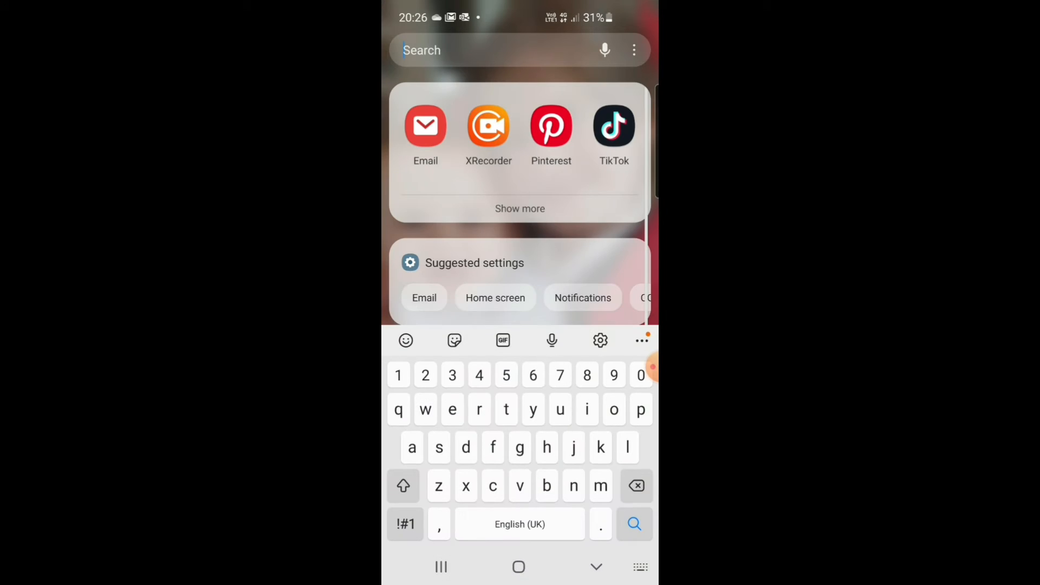
left_click(425, 125)
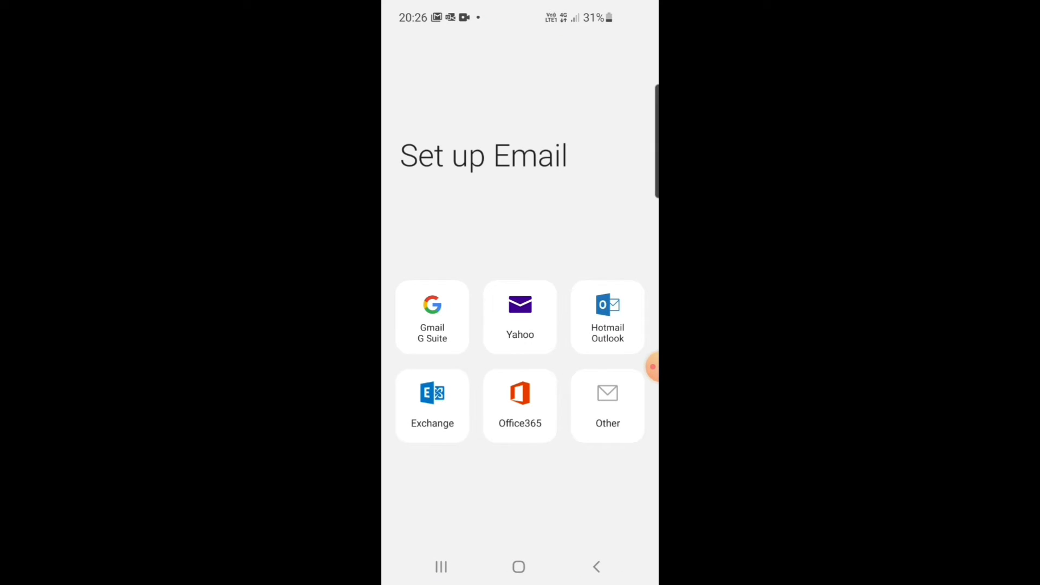
Step: Choose an account type and begin entering the email address, starting with 'sa'
left_click(607, 405)
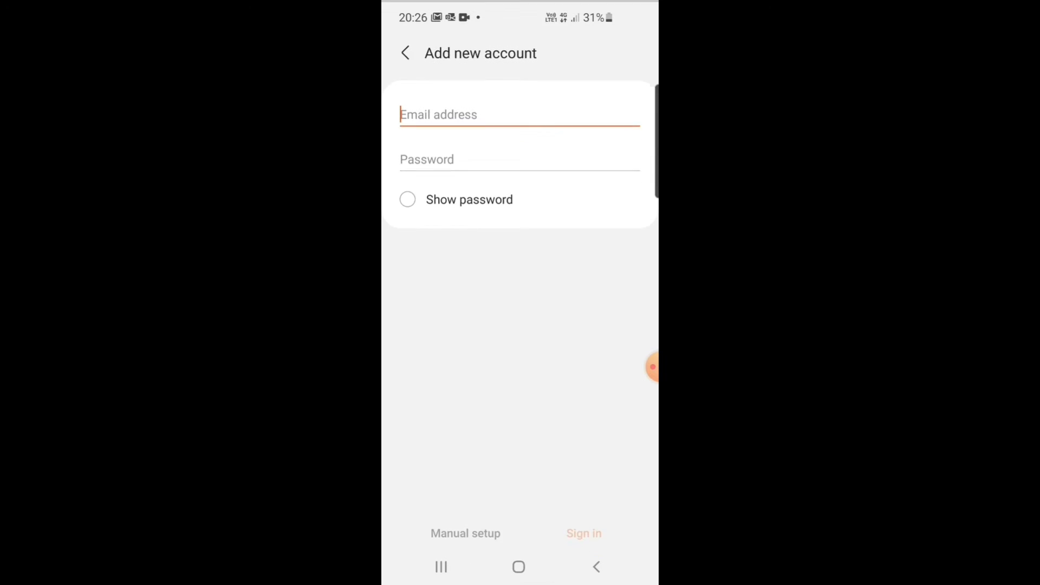
left_click(519, 114)
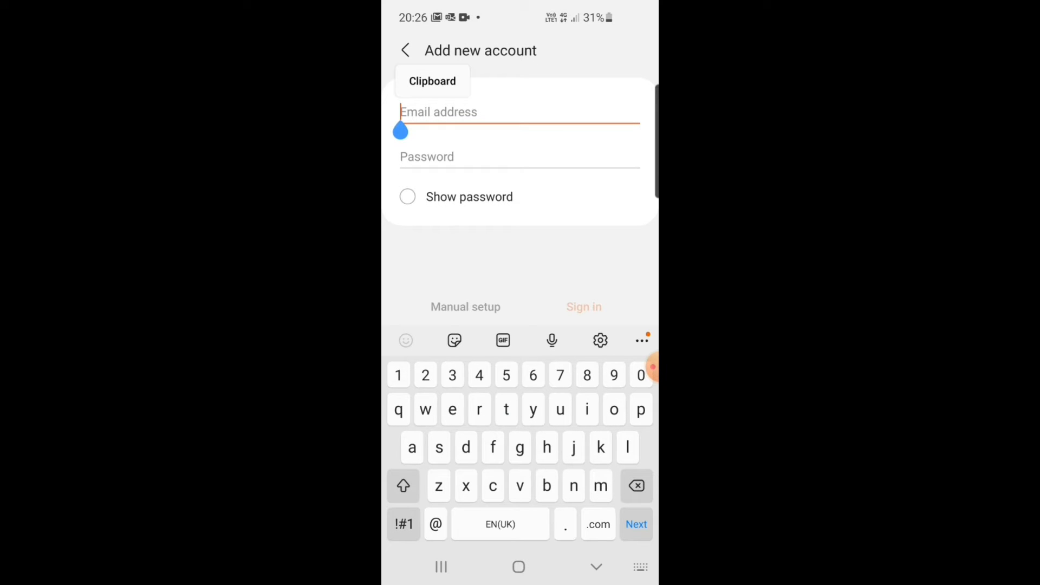
type("sa")
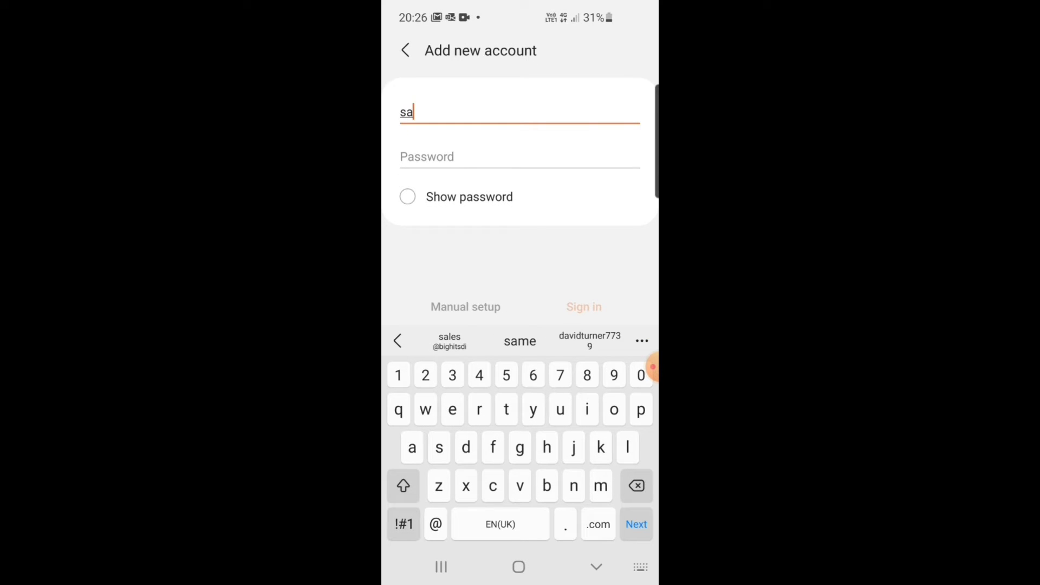